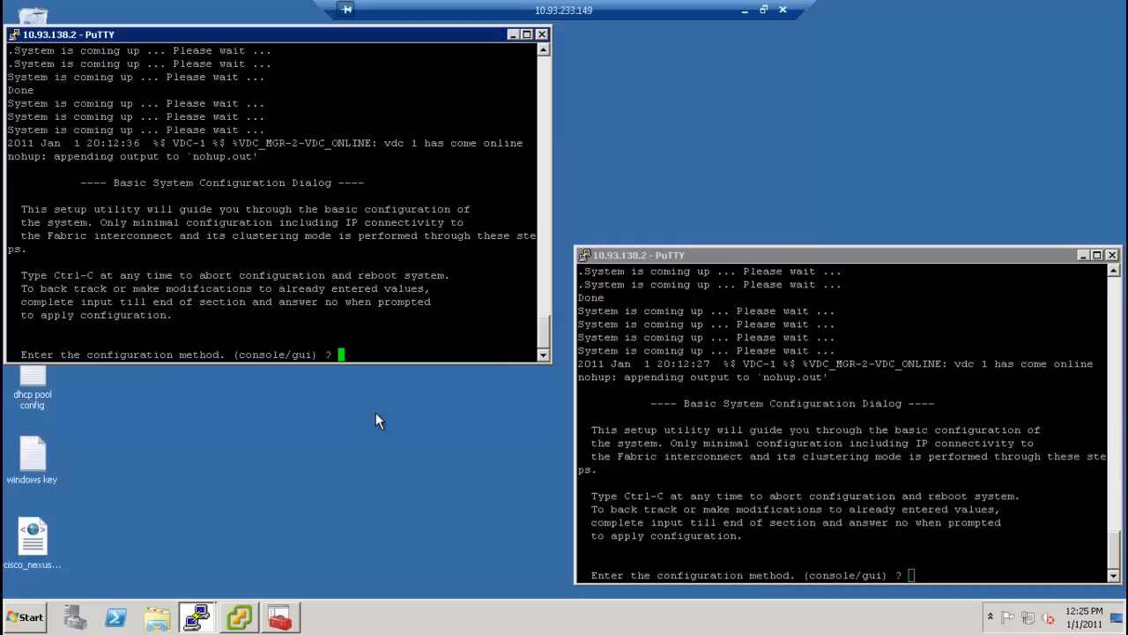
{"action": "mouse_move", "coordinate": [401, 394]}
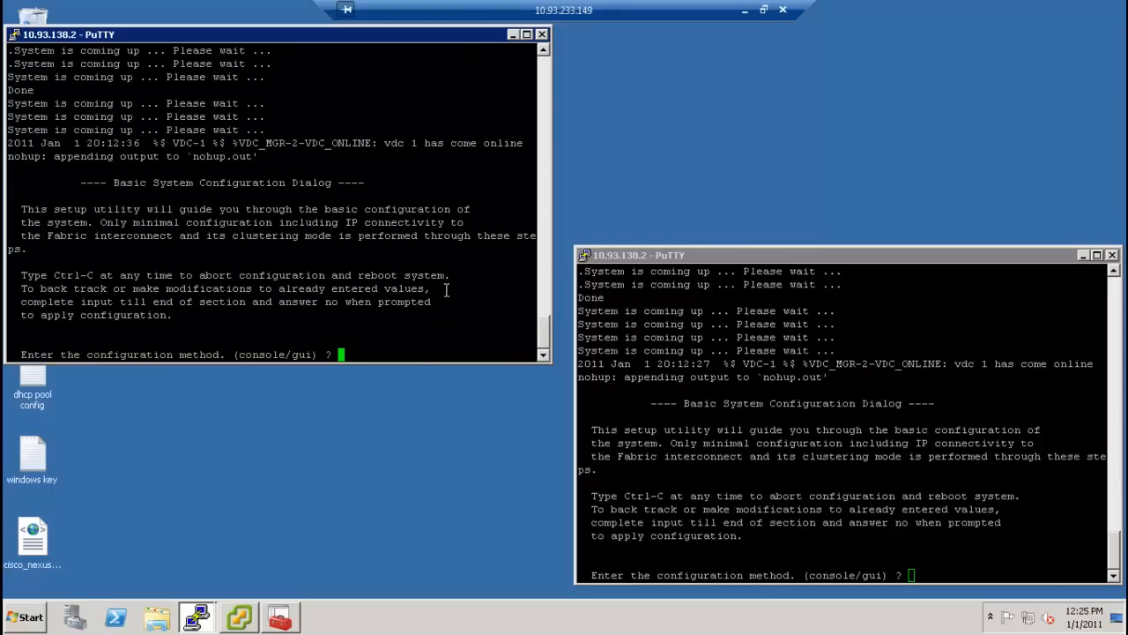
{"action": "mouse_move", "coordinate": [335, 172]}
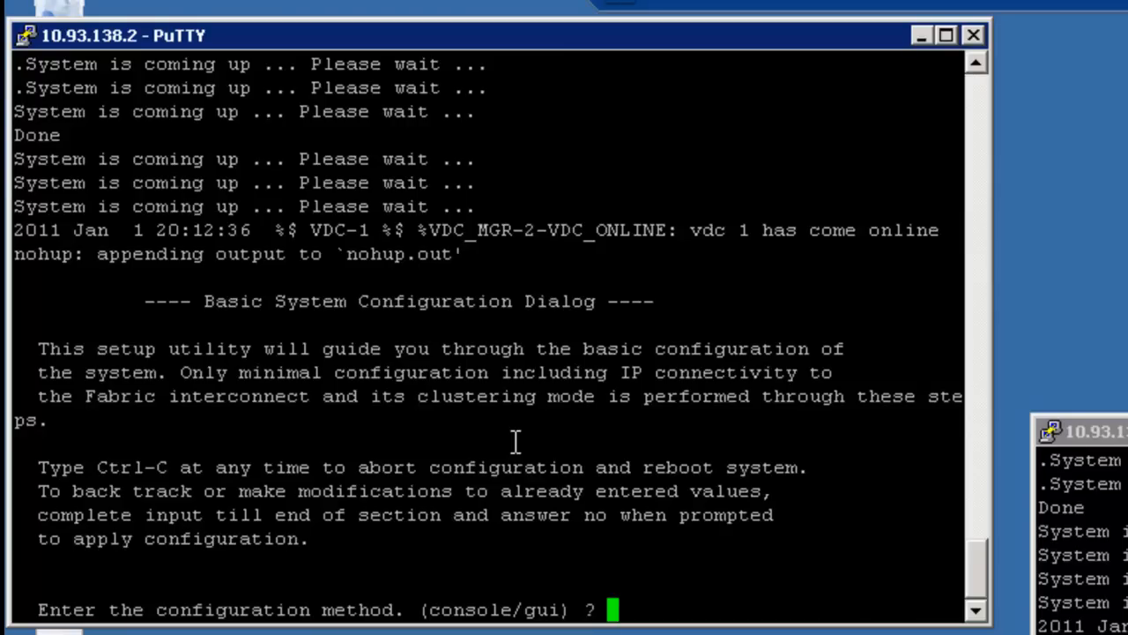
- Choose console configuration, start a new setup, and confirm continuing
{"action": "type", "text": "console"}
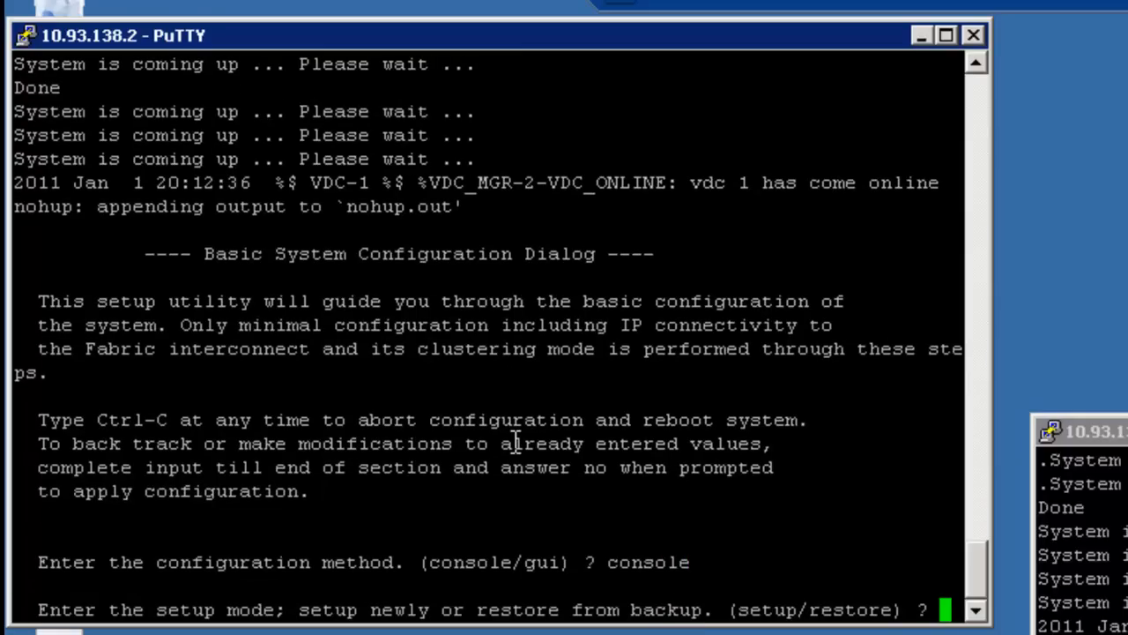
{"action": "type", "text": "setup"}
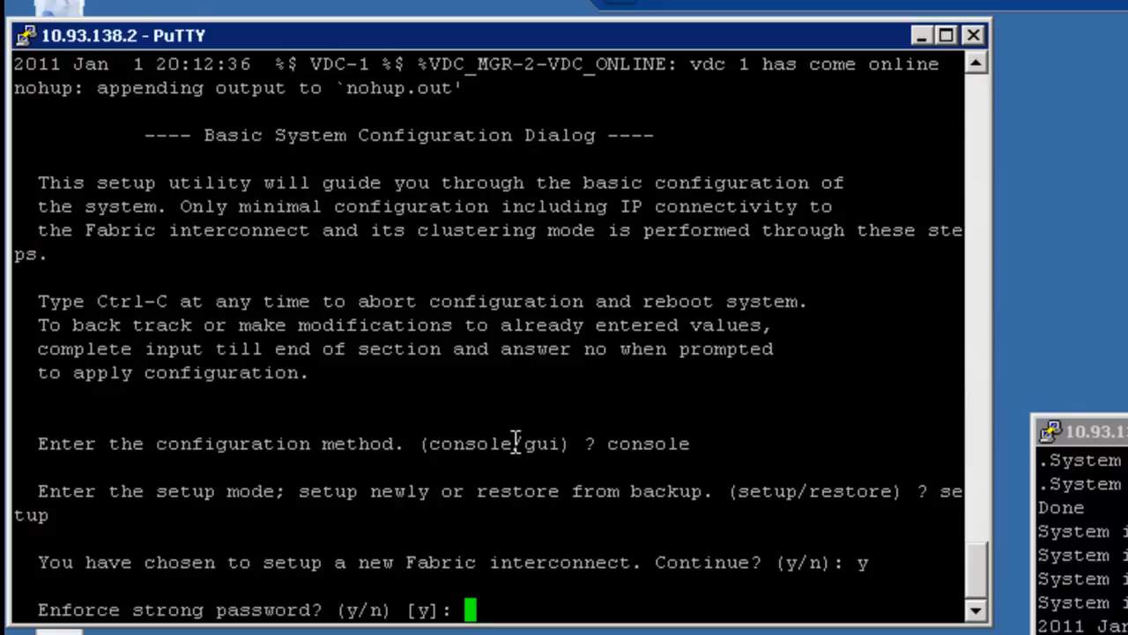
{"action": "type", "text": "y"}
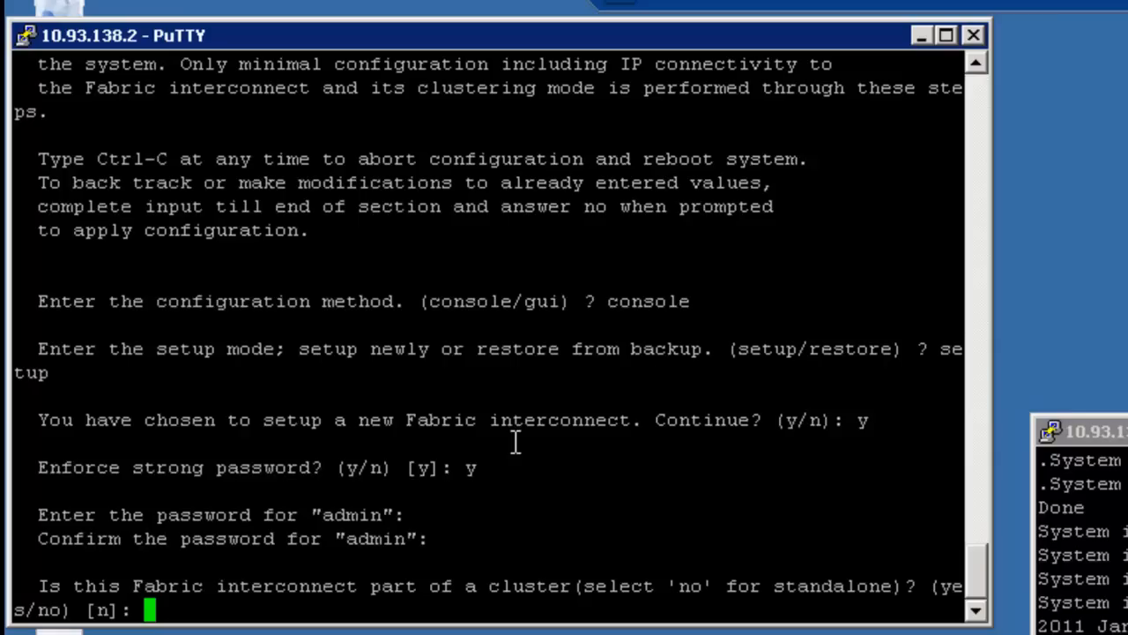
- Answer yes to make this fabric interconnect part of a cluster
{"action": "type", "text": "yes"}
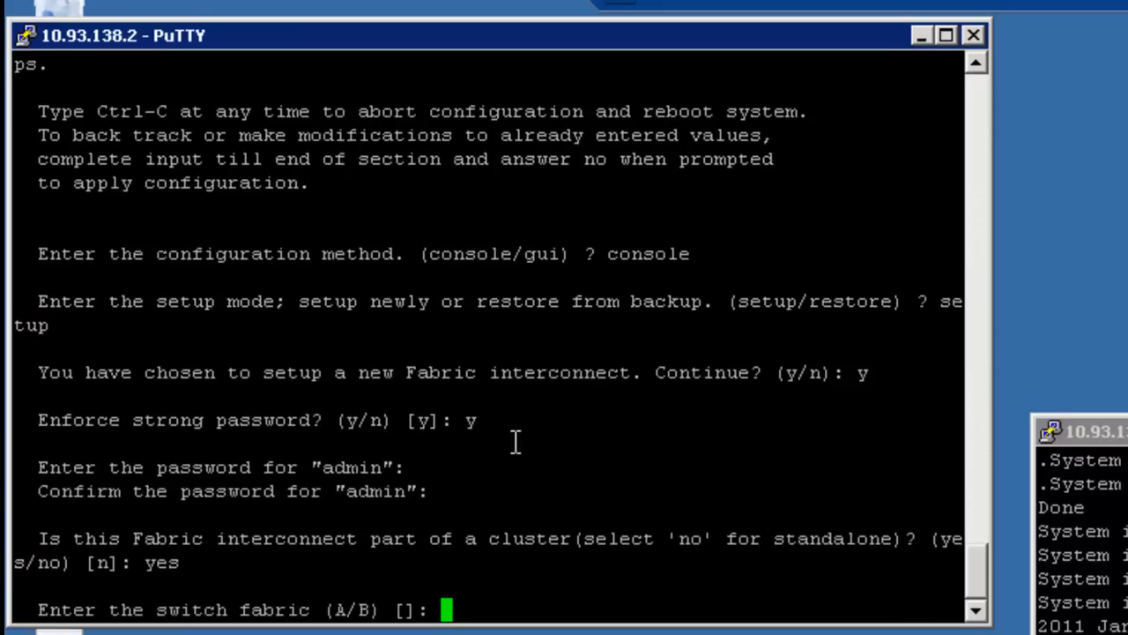
- Select switch fabric A and enter system name dccommwest-blv
{"action": "type", "text": "a"}
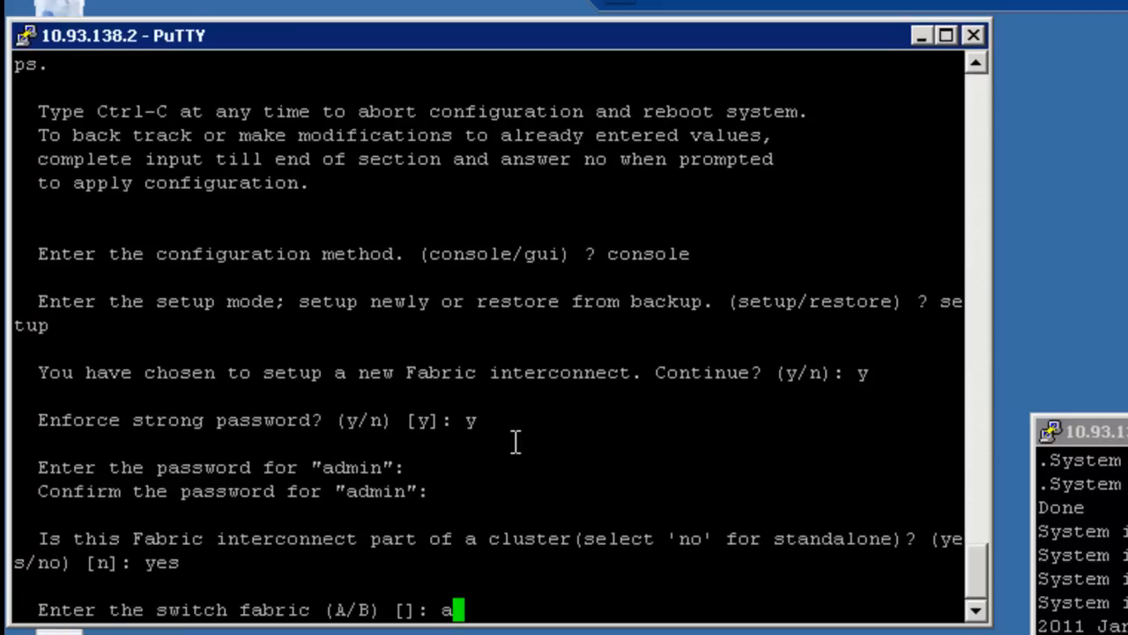
{"action": "key", "text": "Return"}
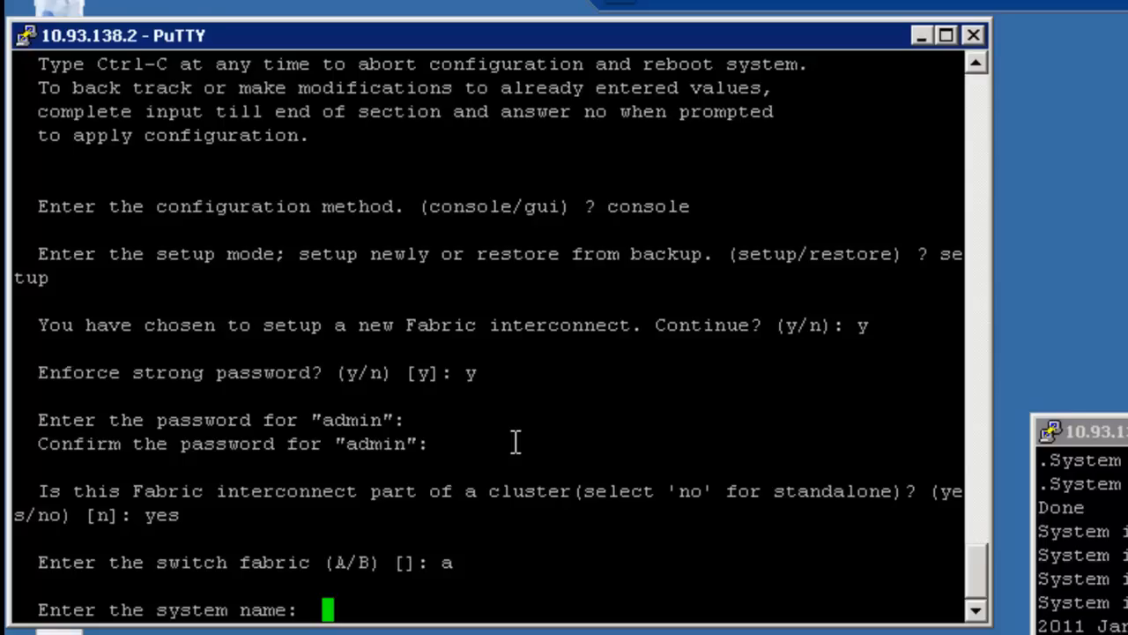
{"action": "type", "text": "d"}
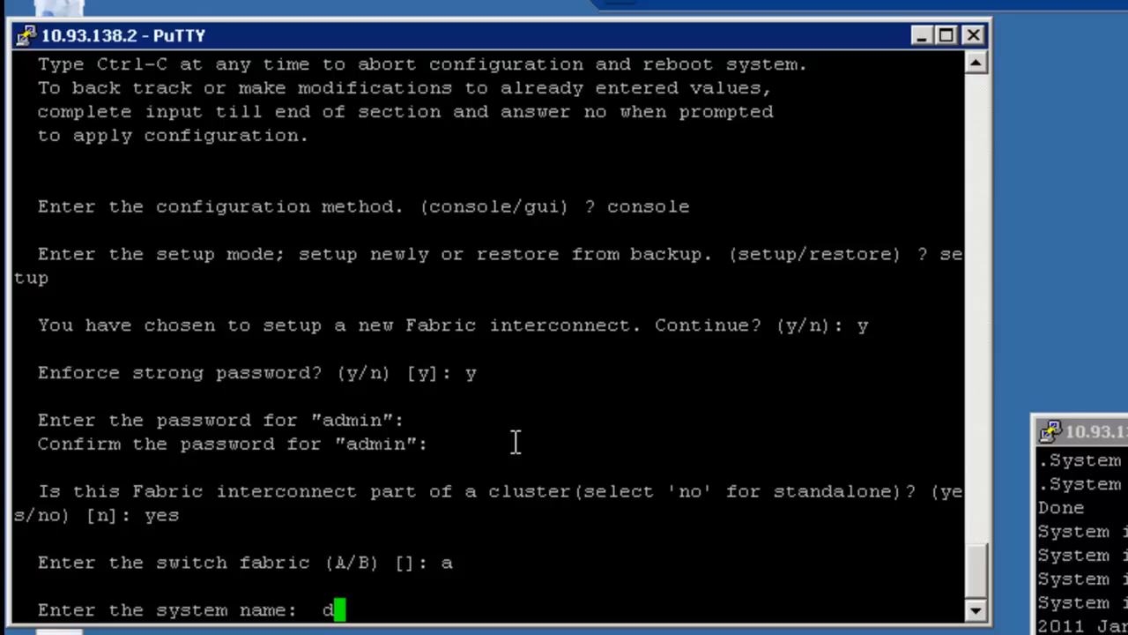
{"action": "type", "text": "ccom"}
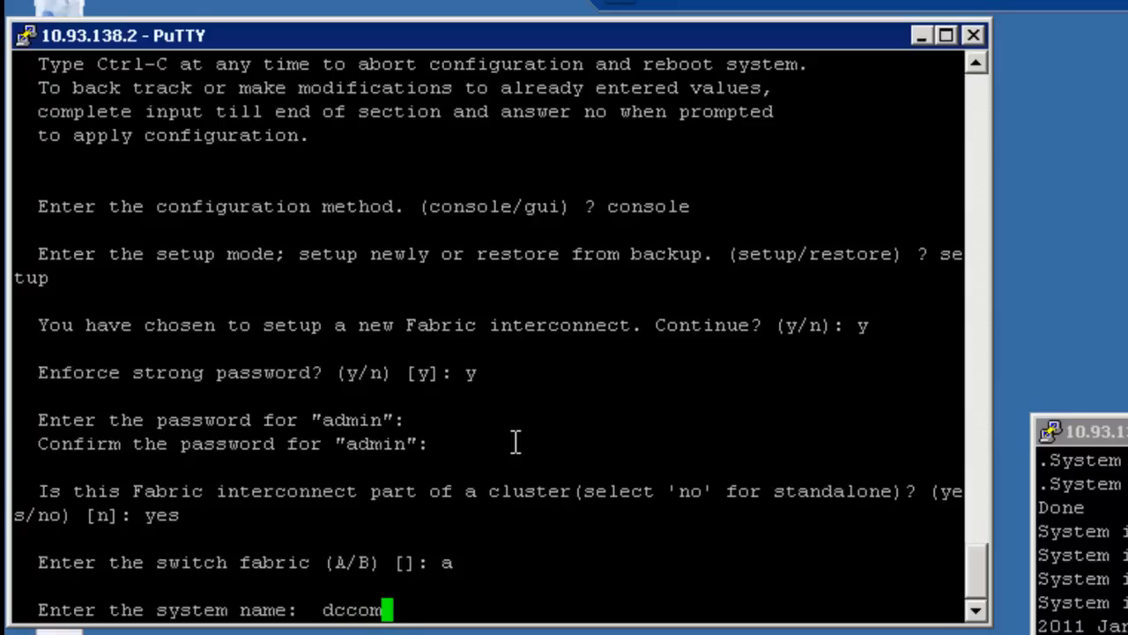
{"action": "type", "text": "mwest-"}
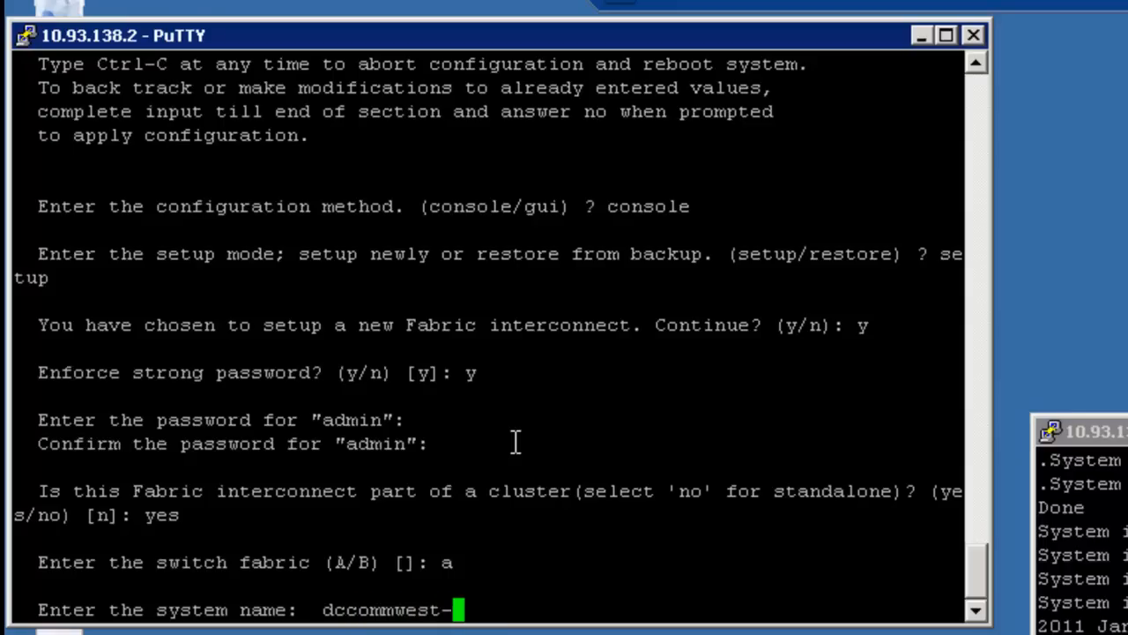
{"action": "type", "text": "blv"}
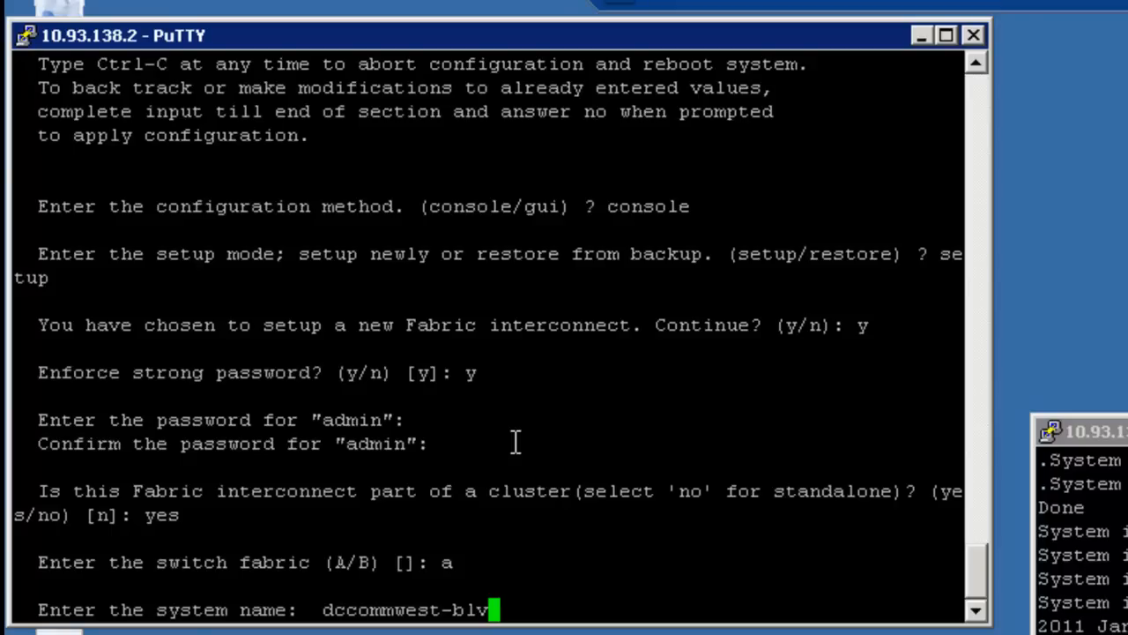
{"action": "key", "text": "Return"}
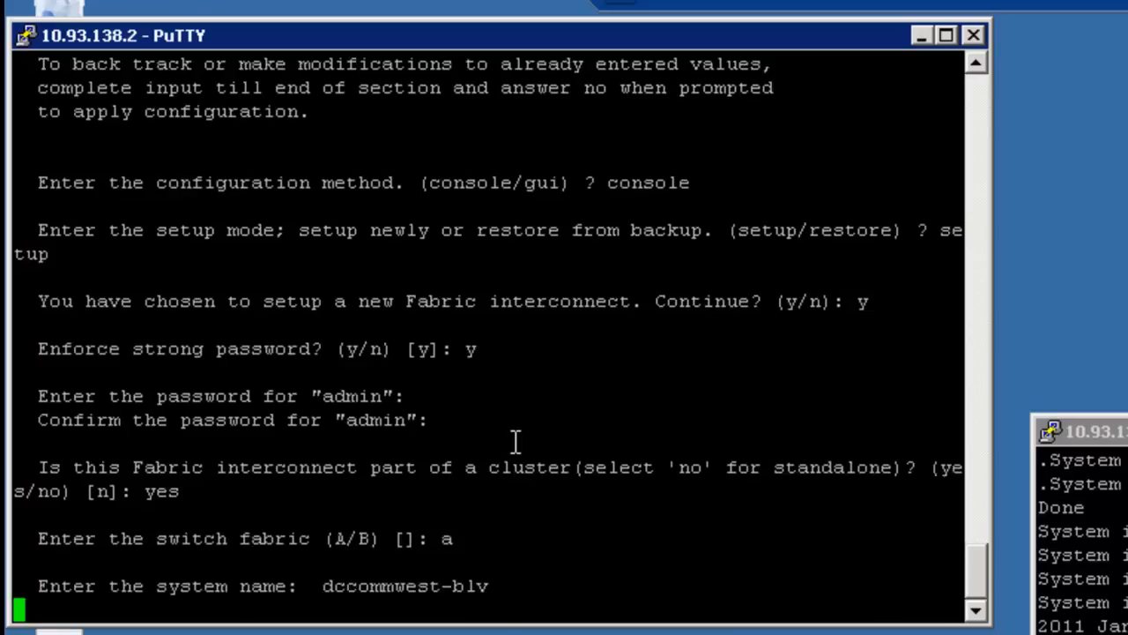
- Enter management IPv4 address 10.93.233.132 for fabric A
{"action": "key", "text": "Return"}
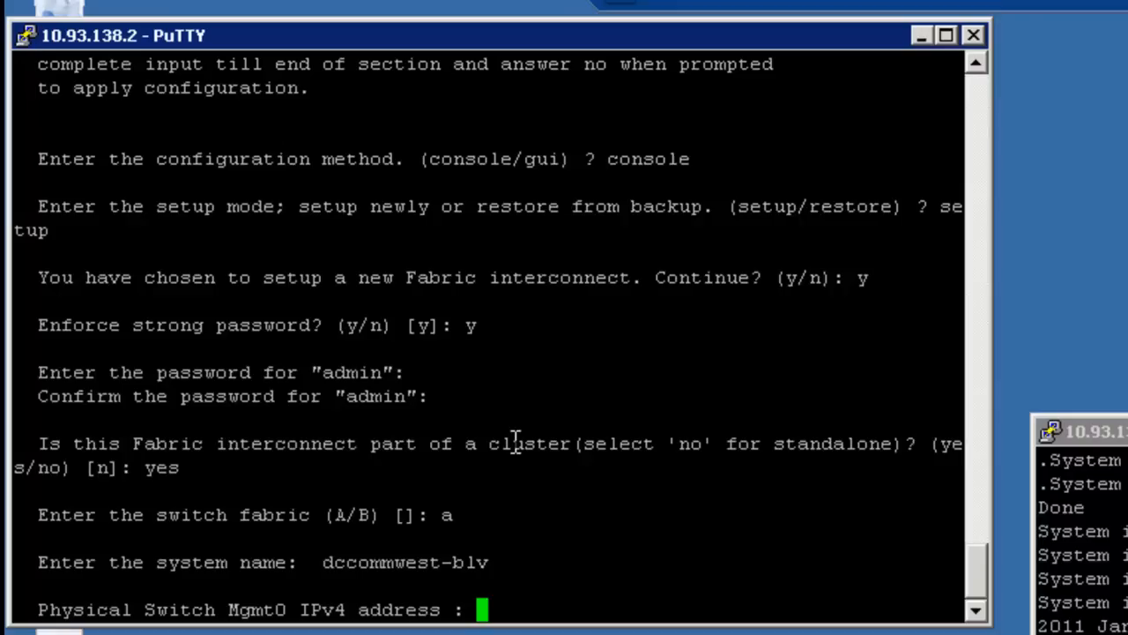
{"action": "type", "text": "10."}
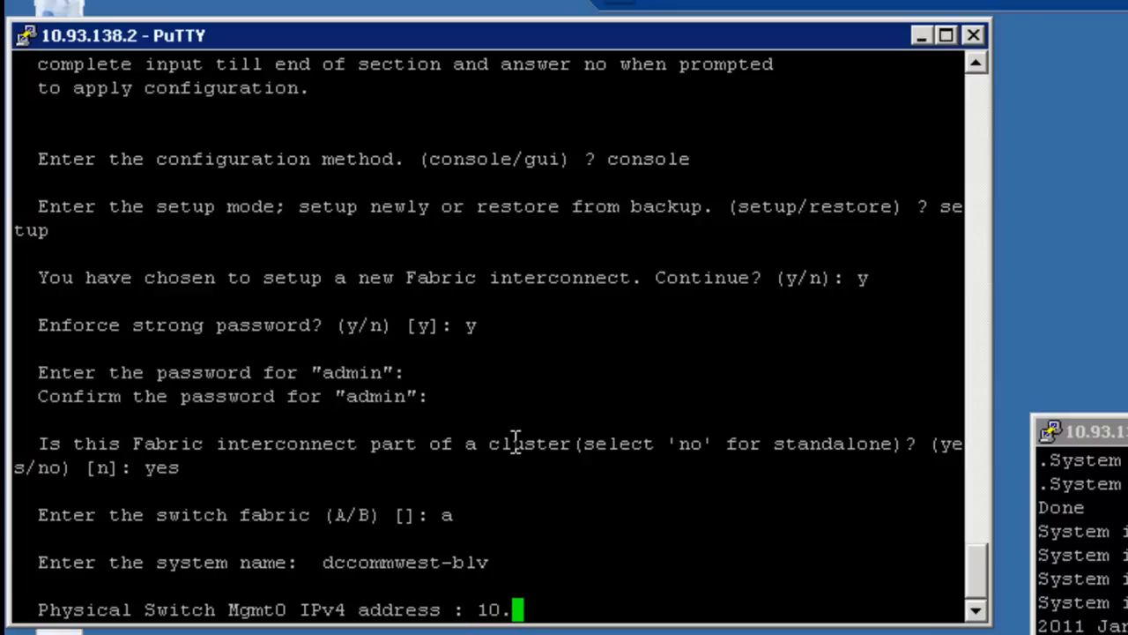
{"action": "type", "text": "93."}
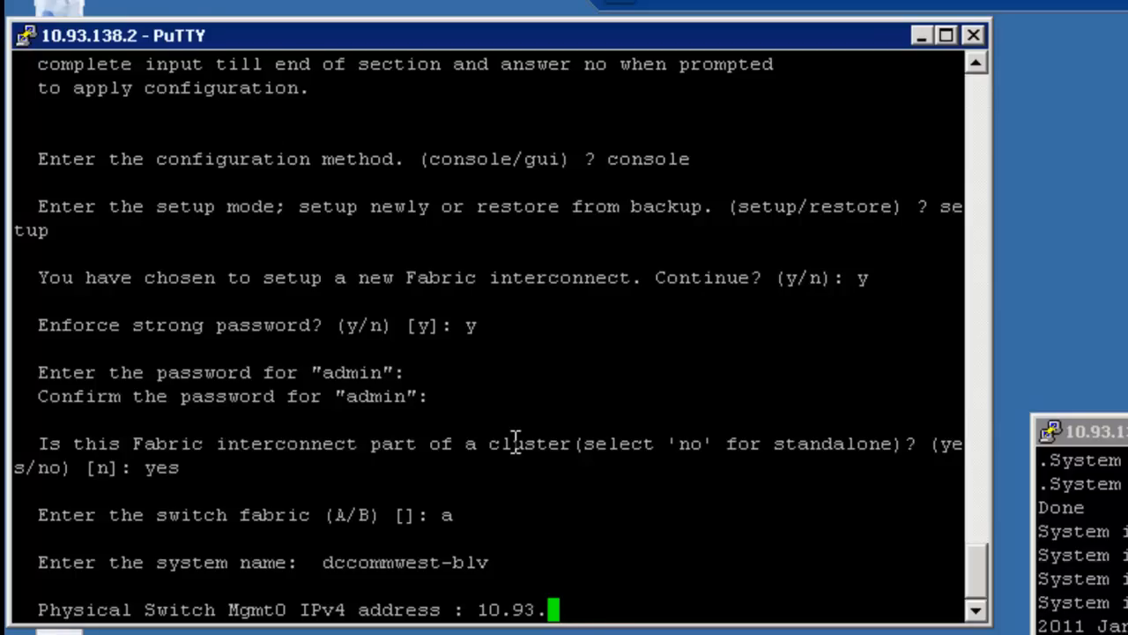
{"action": "type", "text": "233.1"}
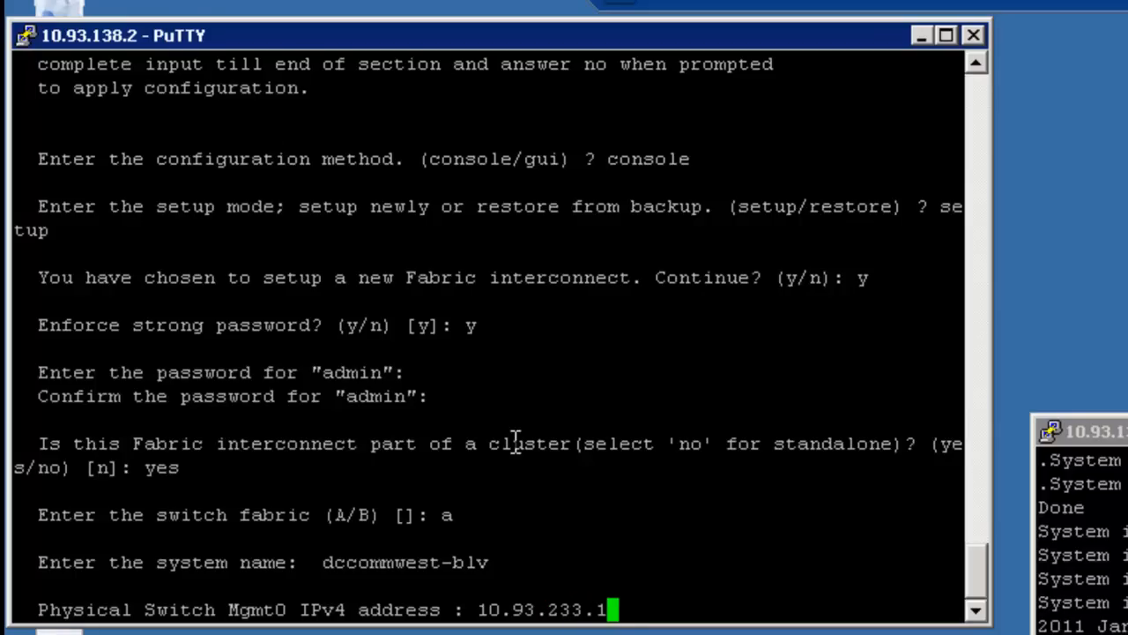
{"action": "type", "text": "32"}
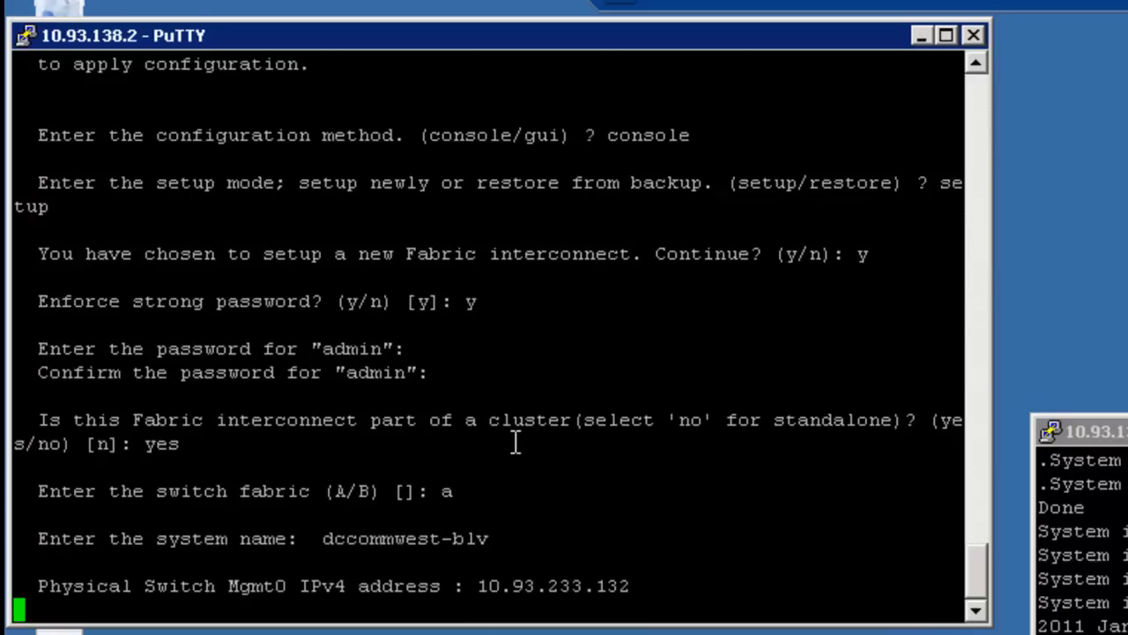
- Enter netmask 255.255.255.224 and default gateway 10.93.233.130
{"action": "type", "text": "25"}
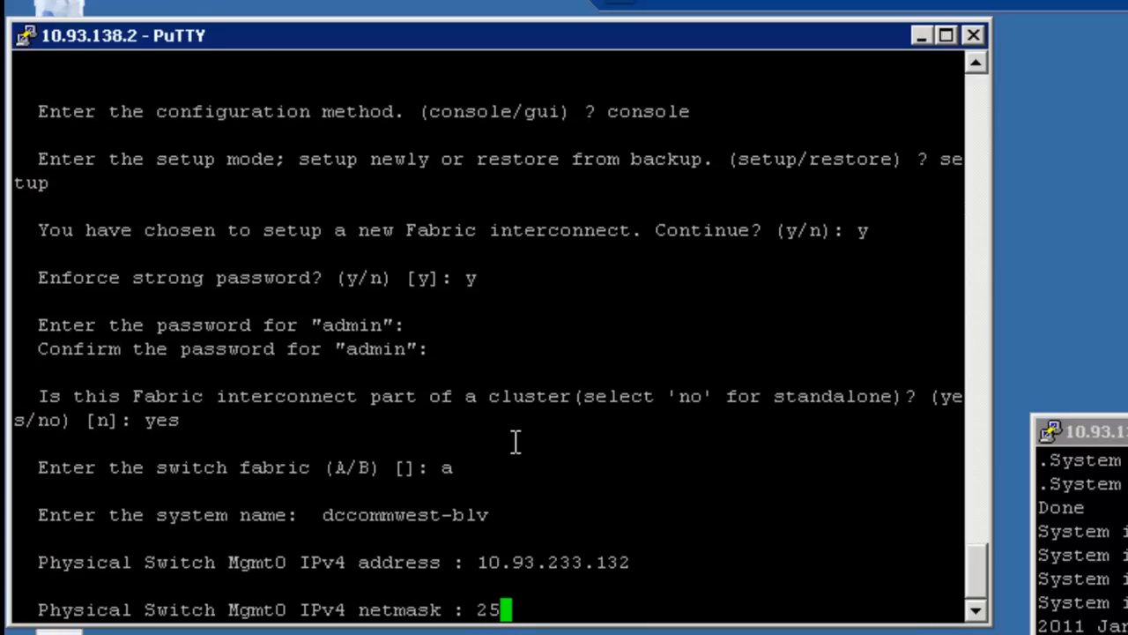
{"action": "type", "text": "5.255.255"}
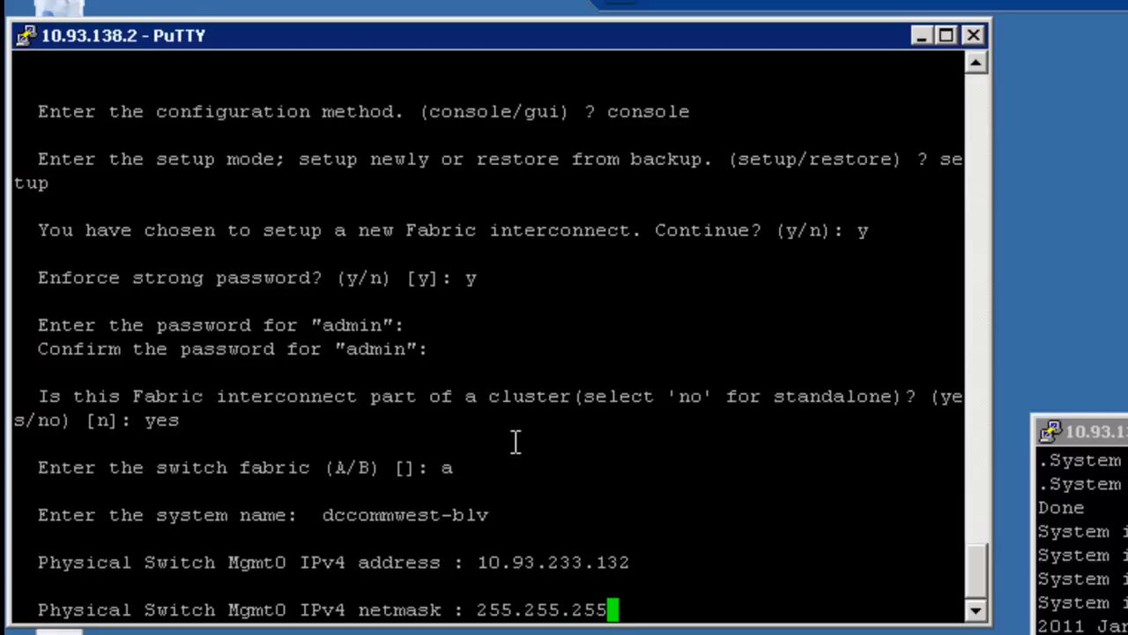
{"action": "type", "text": "224"}
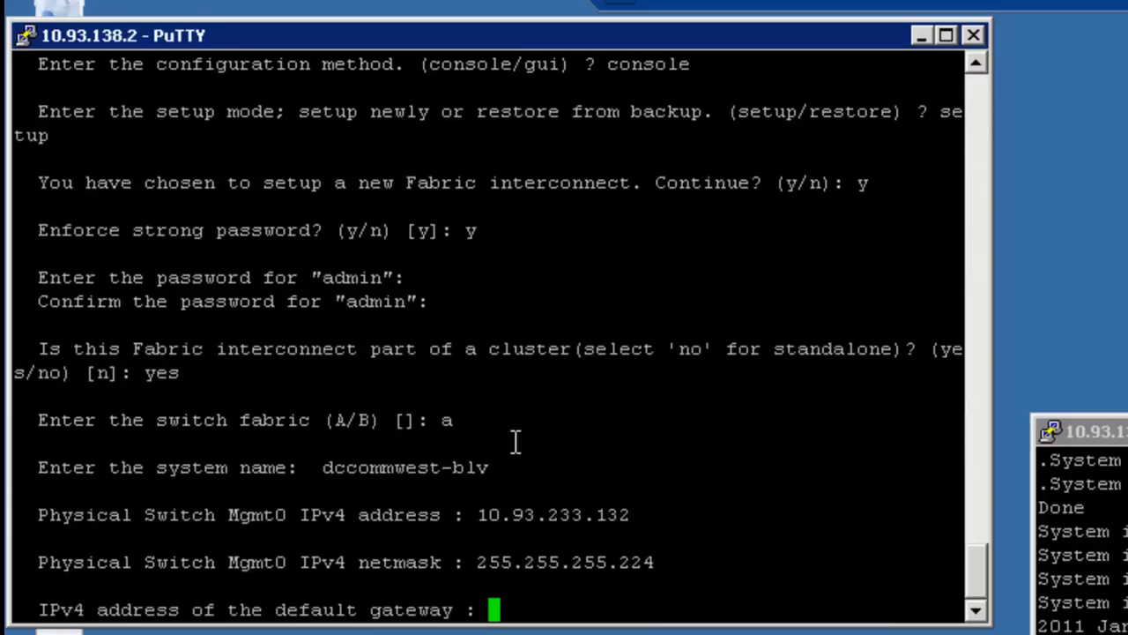
{"action": "type", "text": "19"}
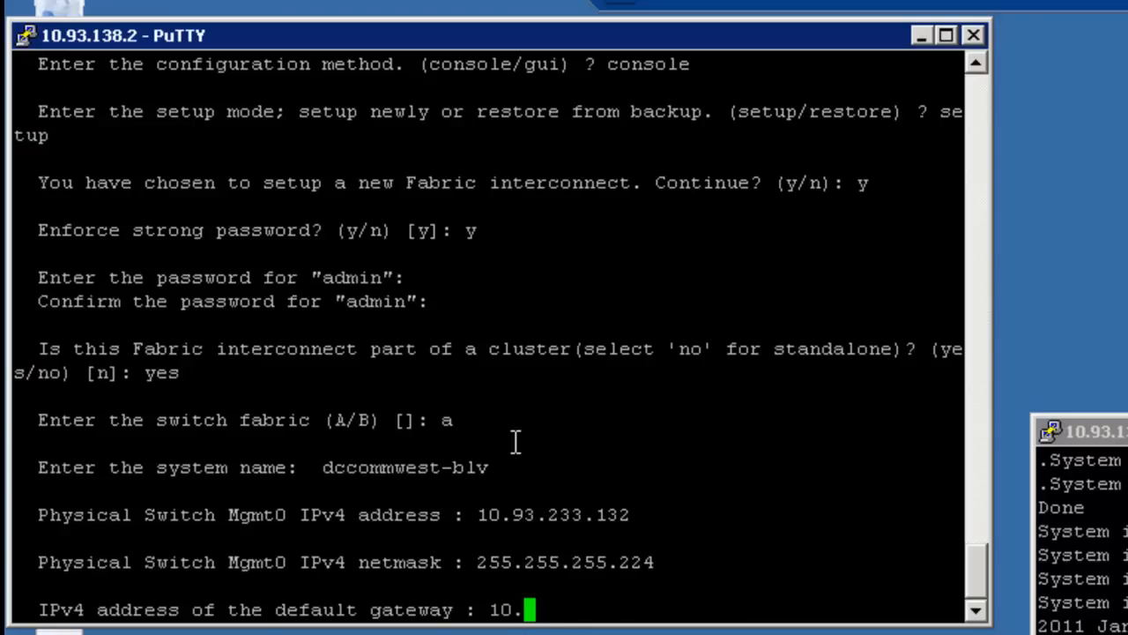
{"action": "type", "text": "93.233."}
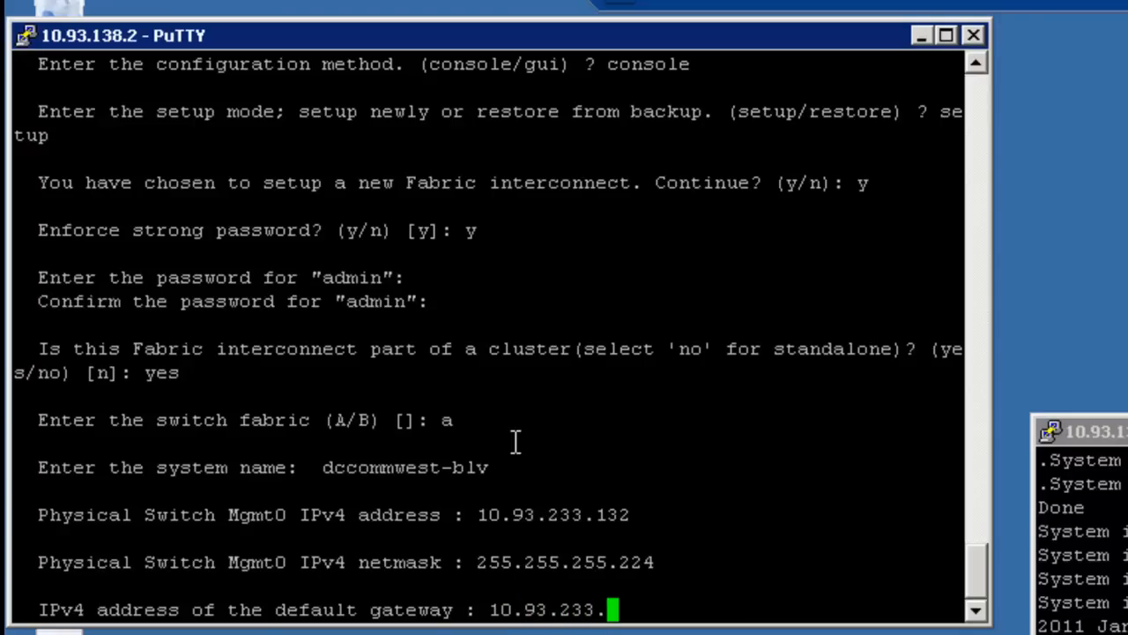
{"action": "key", "text": "Return"}
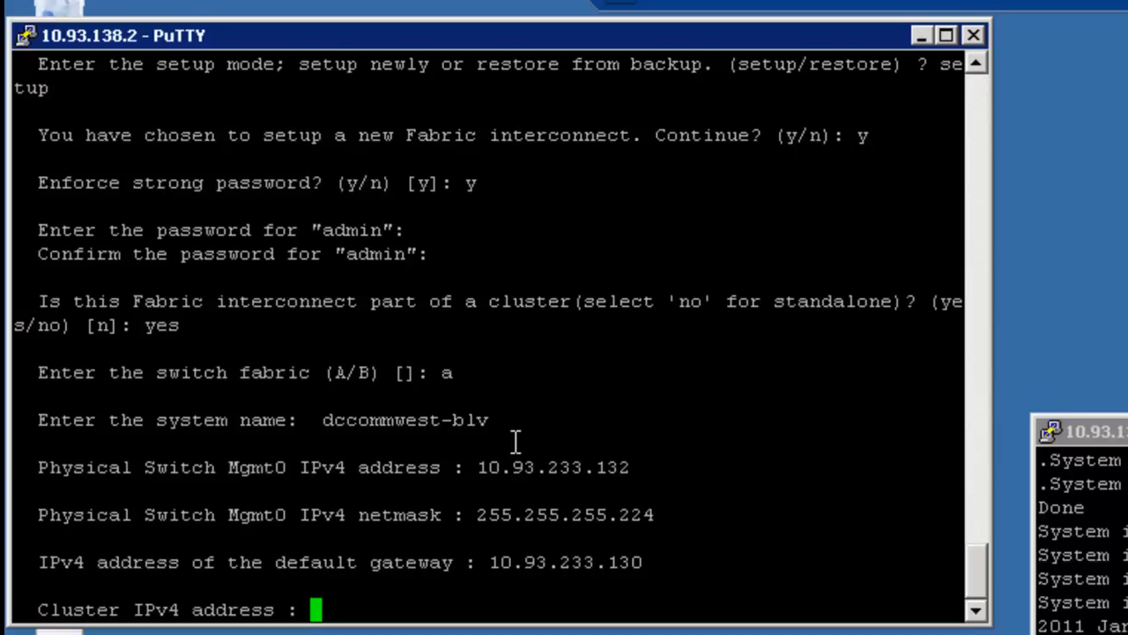
- Set cluster IPv4 address 10.93.233.131 and decline DNS and domain name
{"action": "type", "text": "10"}
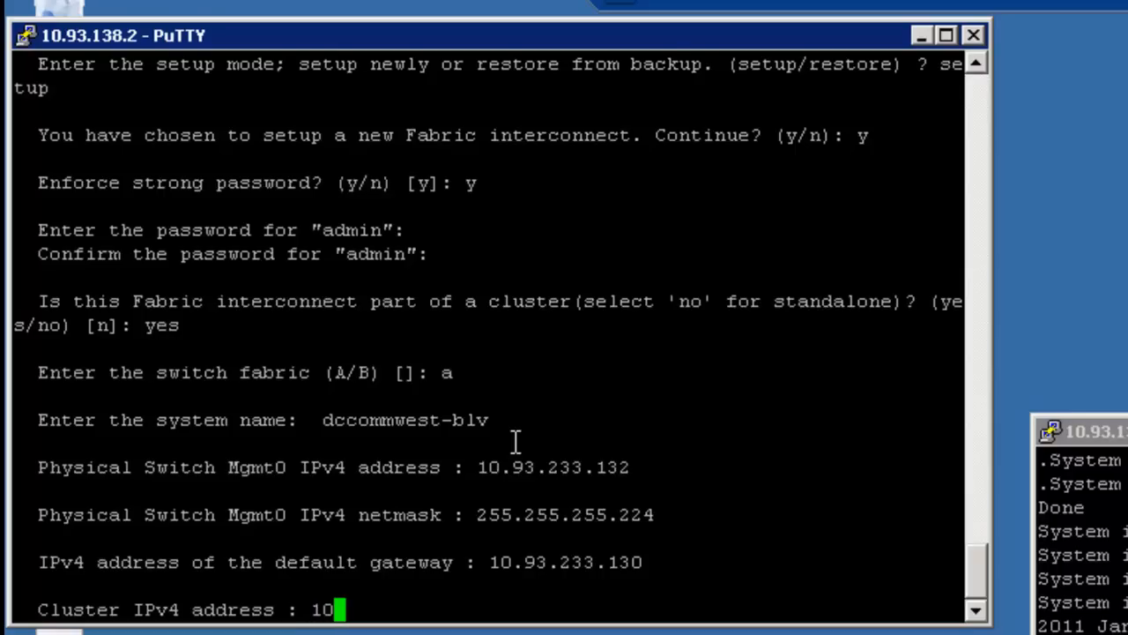
{"action": "type", "text": ".9"}
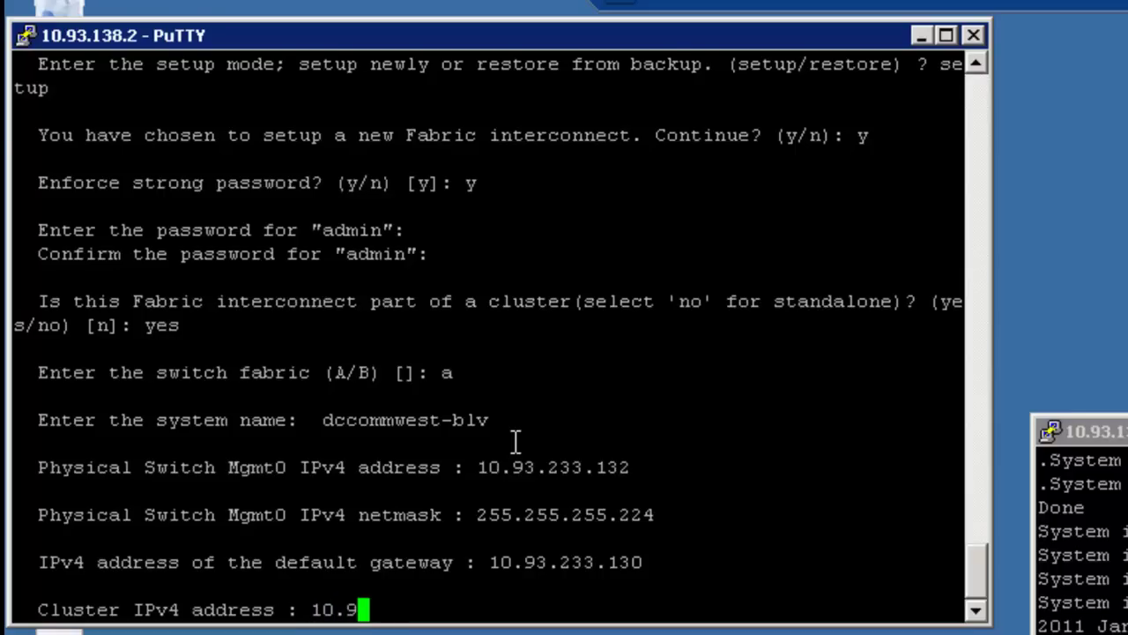
{"action": "type", "text": "3.233.131"}
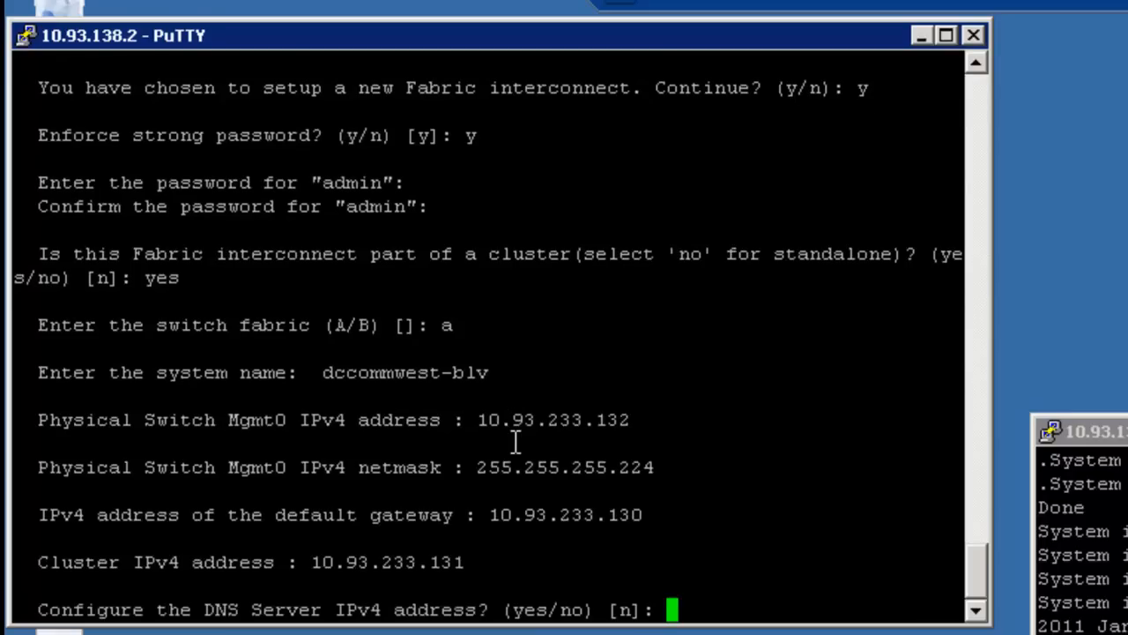
{"action": "type", "text": "n"}
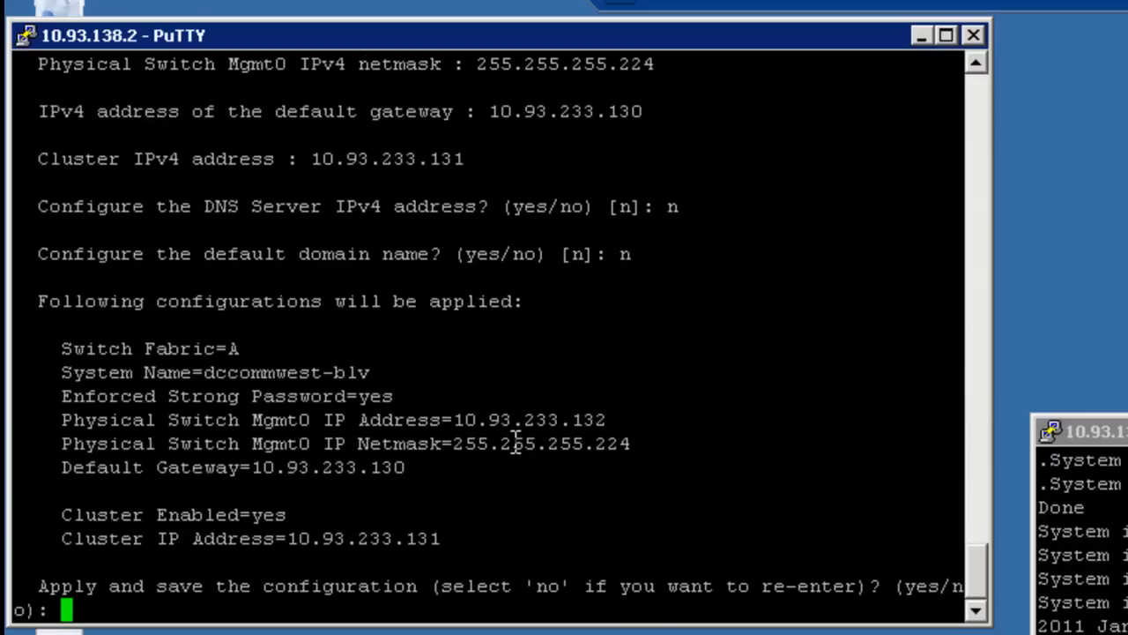
- Answer yes to apply and save fabric A's configuration
{"action": "type", "text": "yes"}
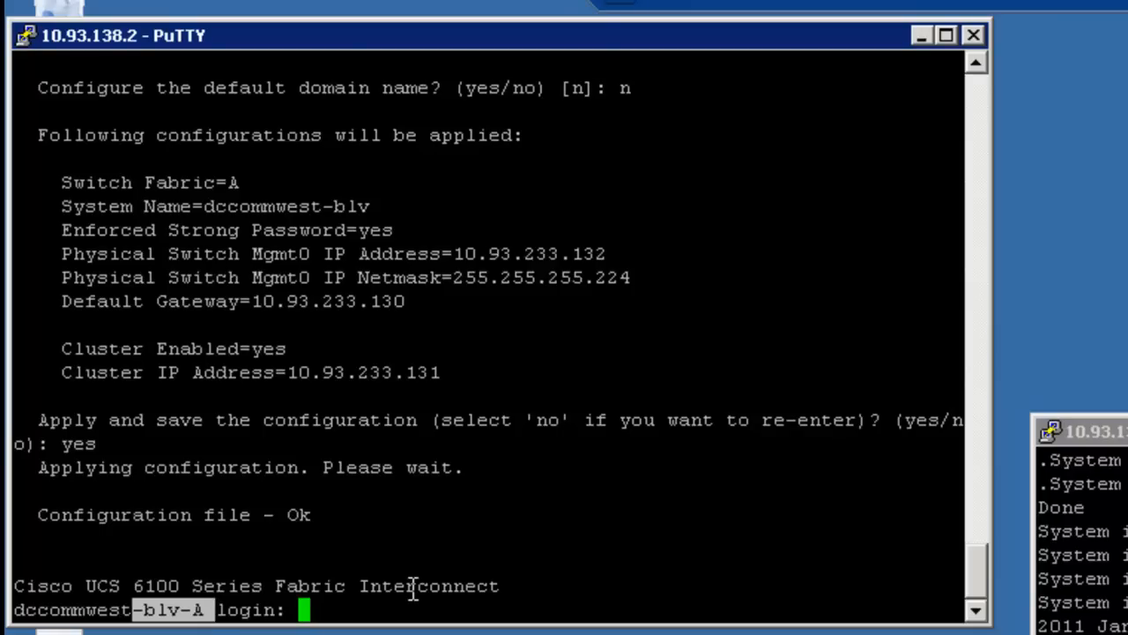
{"action": "type", "text": "a"}
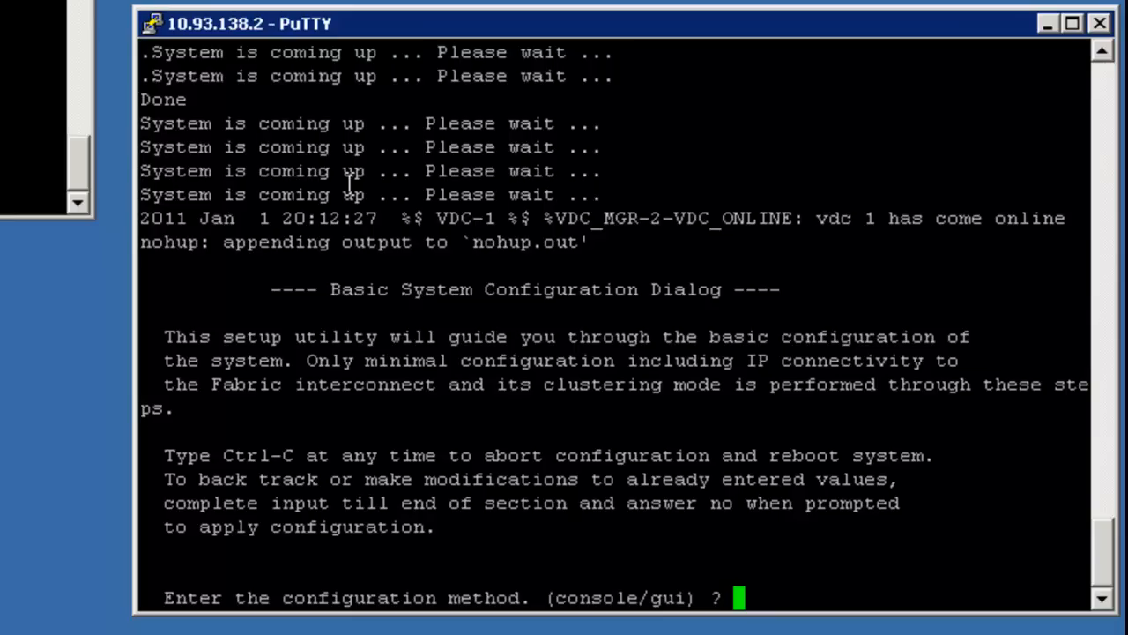
- On fabric B's console, choose console setup and confirm joining the peer cluster
{"action": "type", "text": "console"}
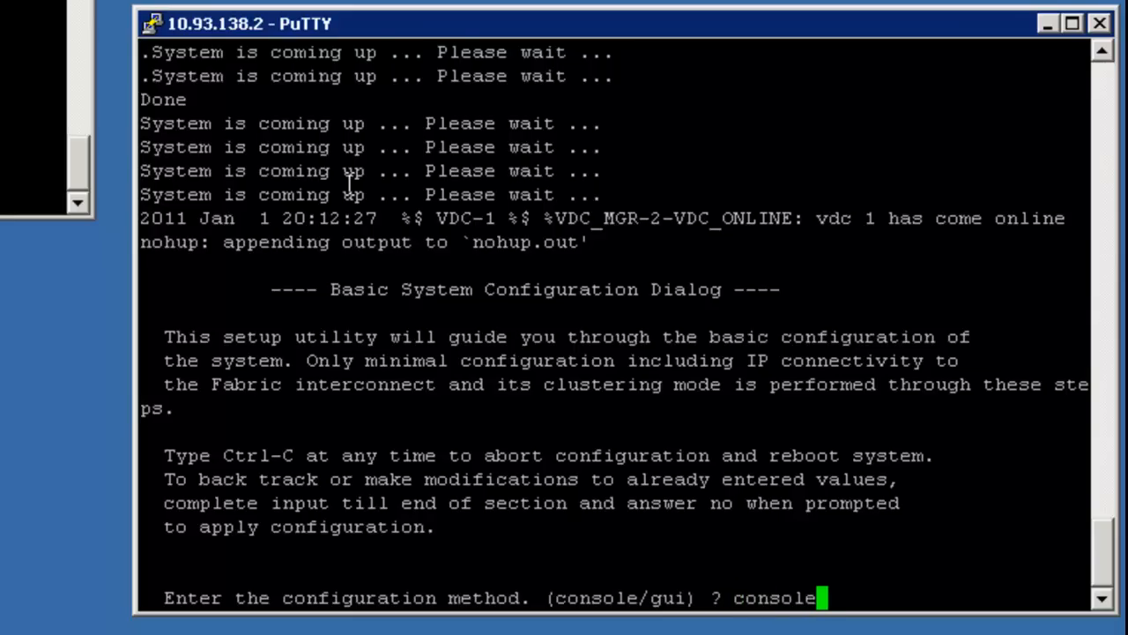
{"action": "key", "text": "Return"}
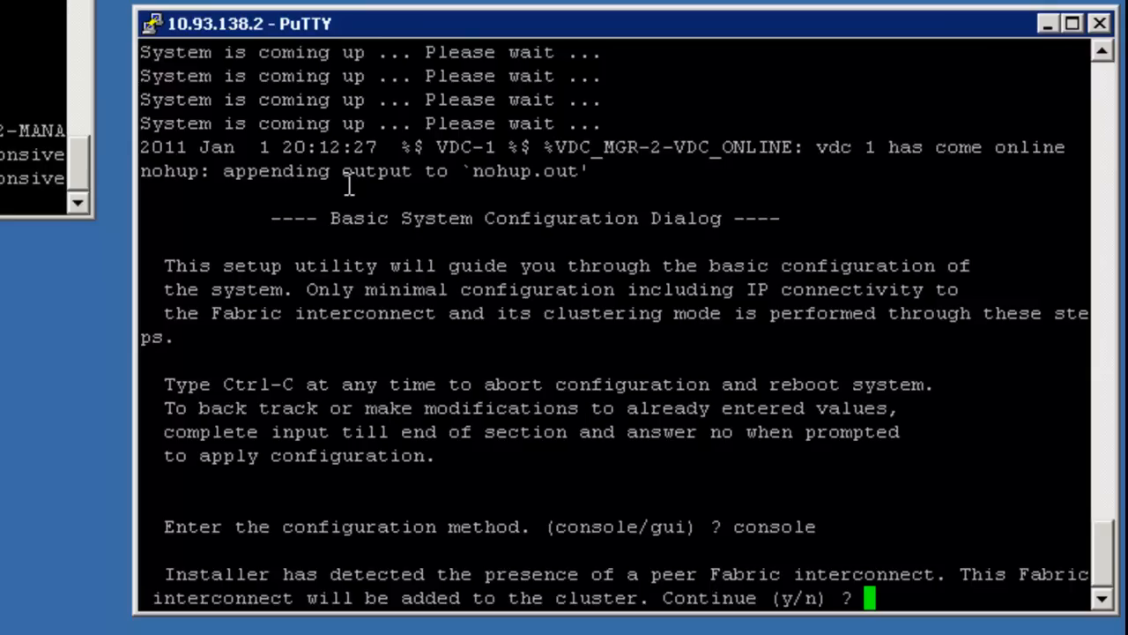
{"action": "type", "text": "y"}
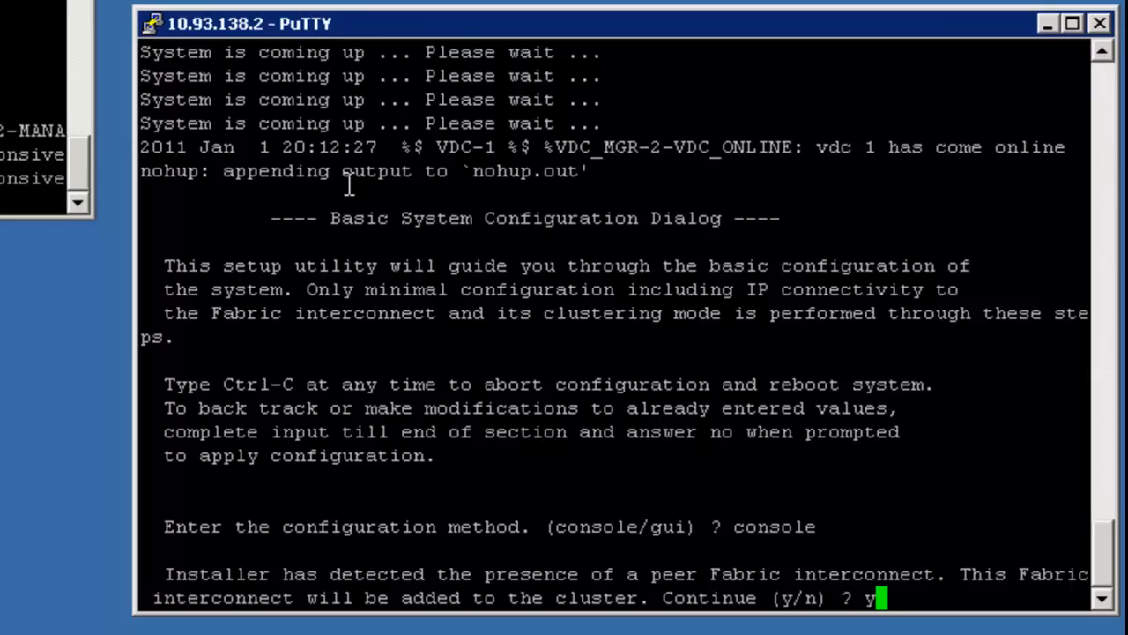
{"action": "key", "text": "Return"}
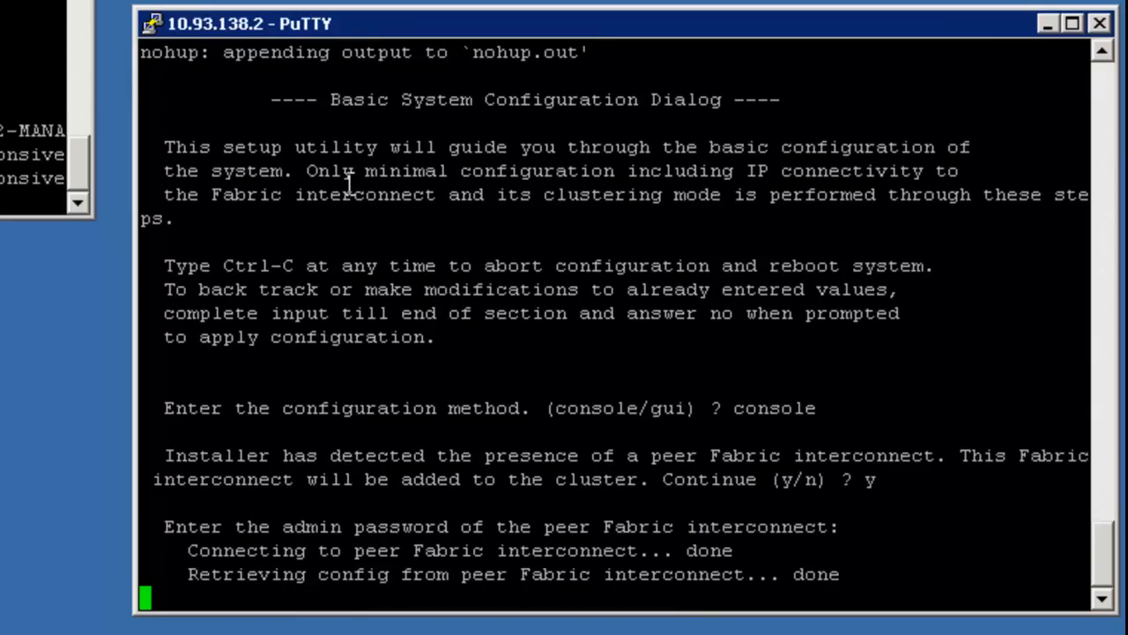
- Submit the peer password, set mgmt address 10.93.233.133, and apply the configuration
{"action": "key", "text": "Enter"}
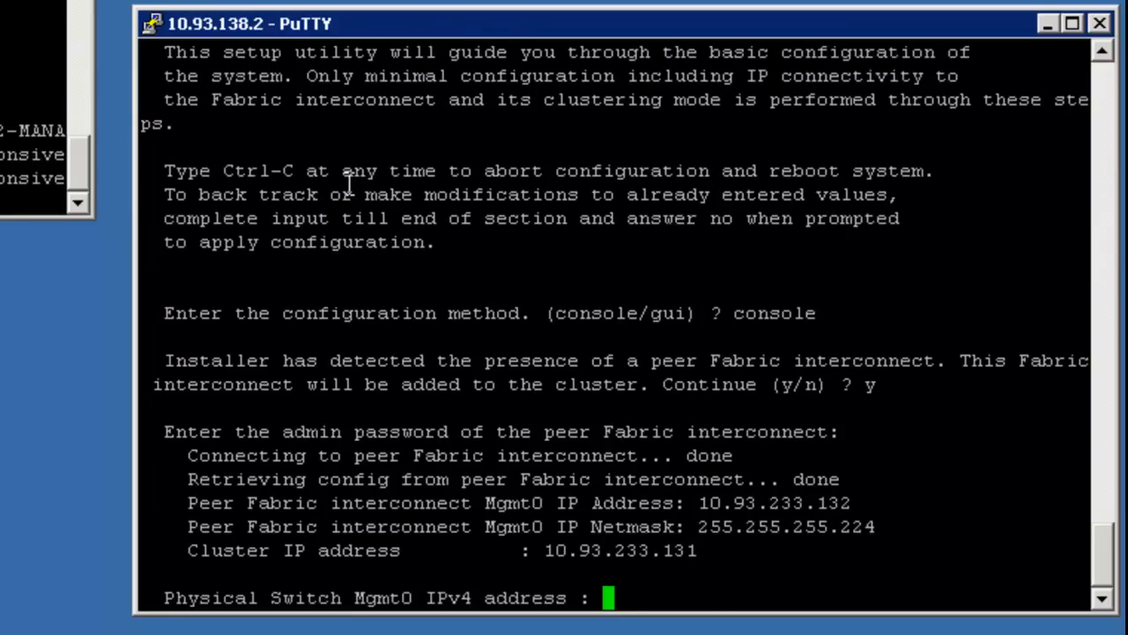
{"action": "type", "text": "10.93"}
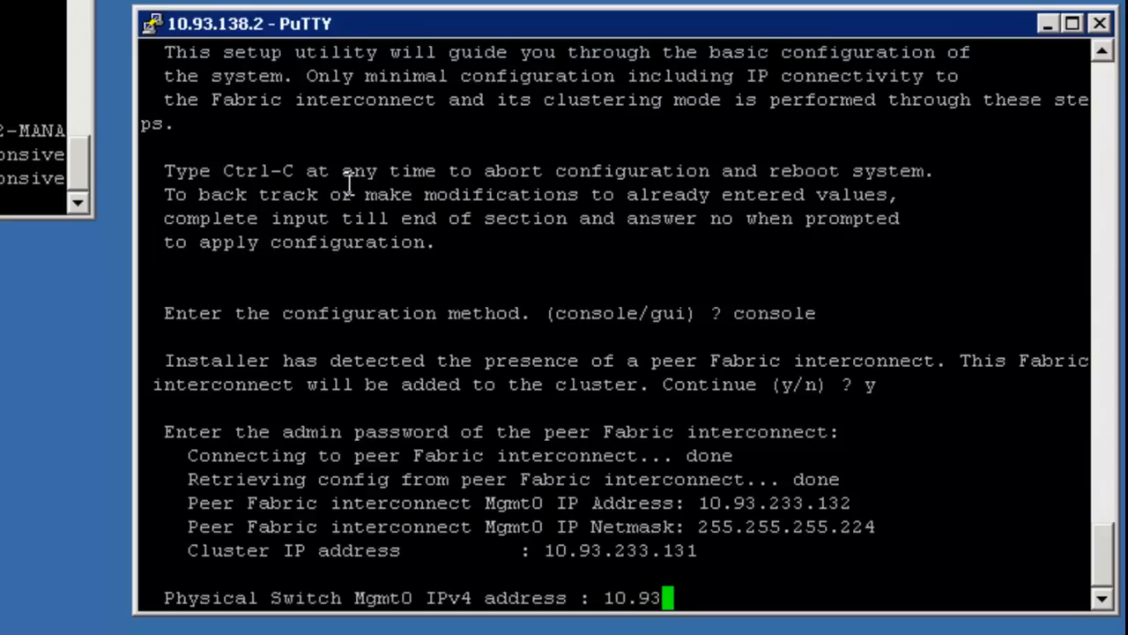
{"action": "type", "text": ".233.133"}
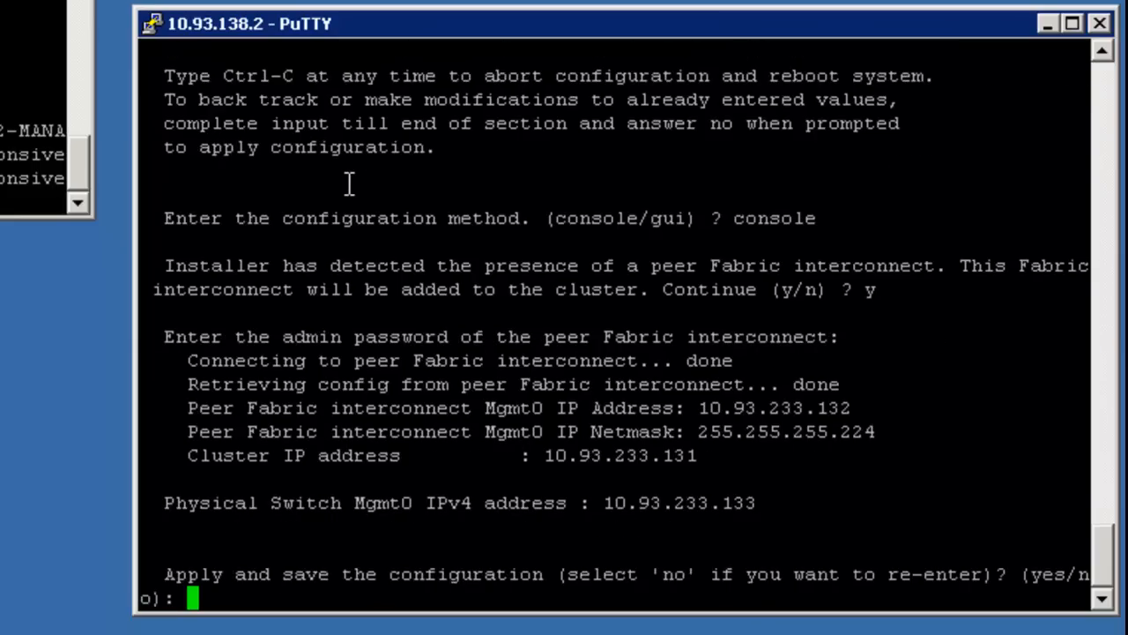
{"action": "type", "text": "yes"}
{"action": "type", "text": "admin"}
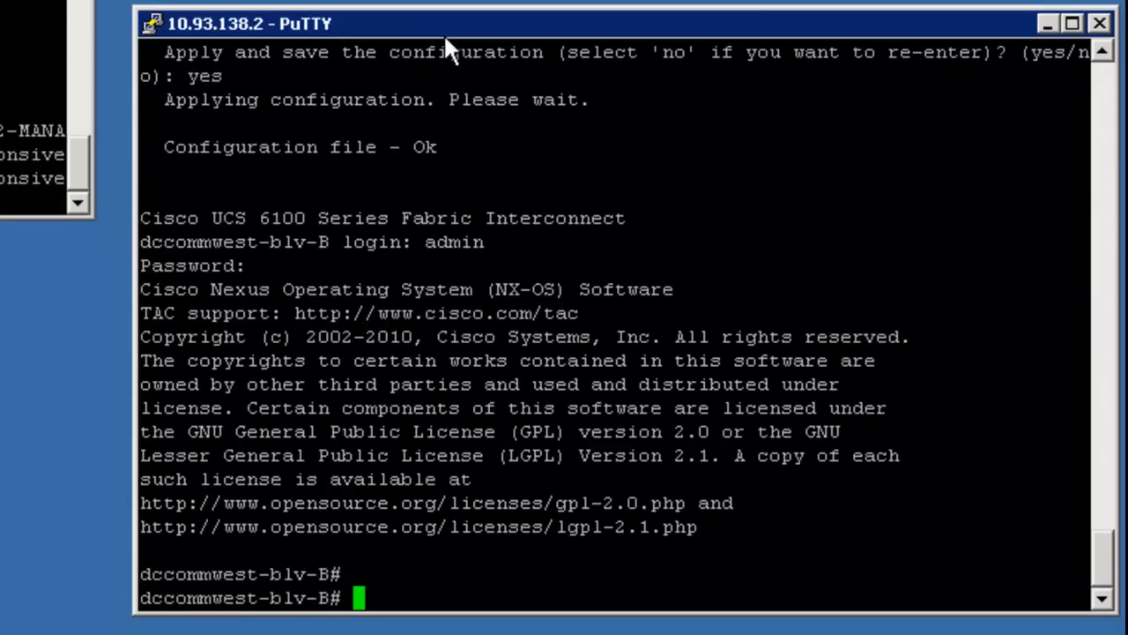
- Run 'show cluster extended-state' on fabric B and highlight B's UP status
{"action": "type", "text": "show cluster"}
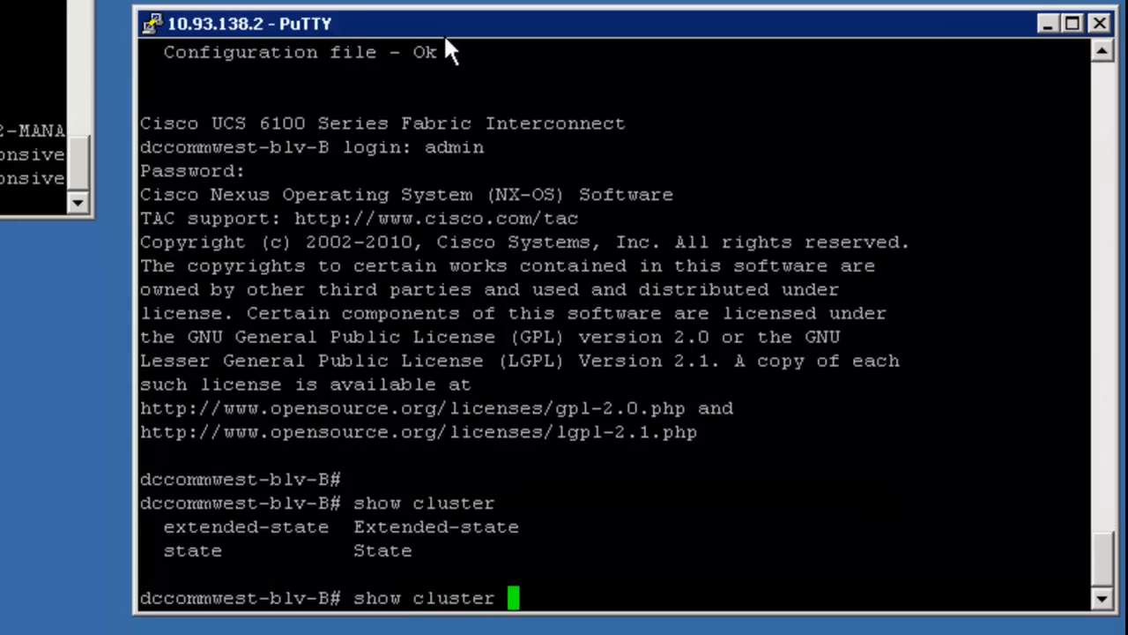
{"action": "type", "text": "extended-state"}
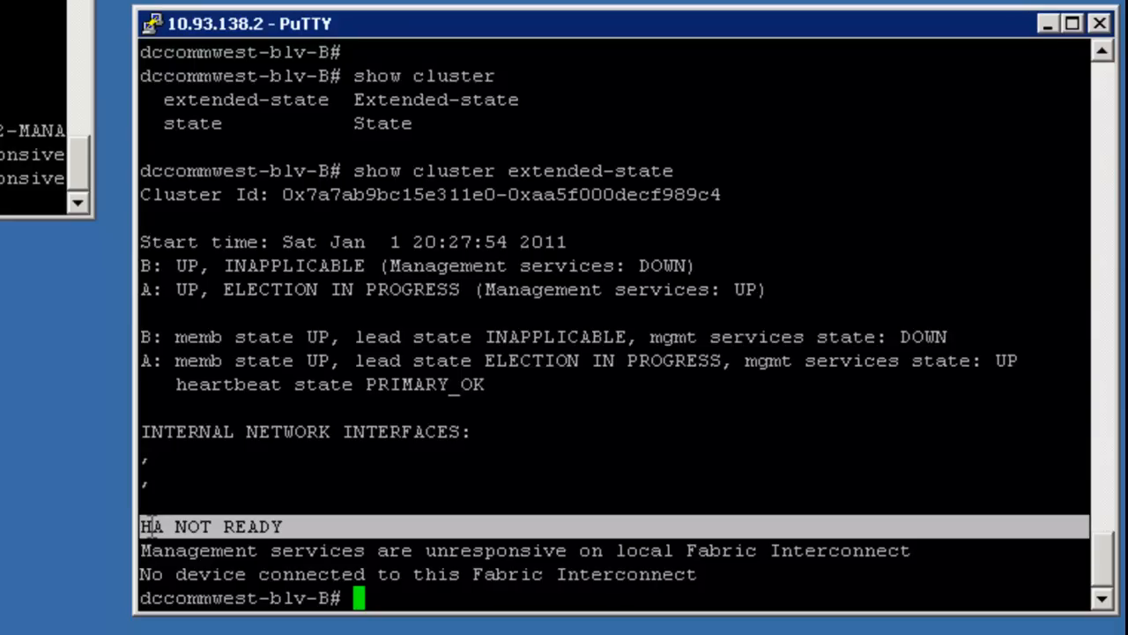
{"action": "mouse_move", "coordinate": [324, 307]}
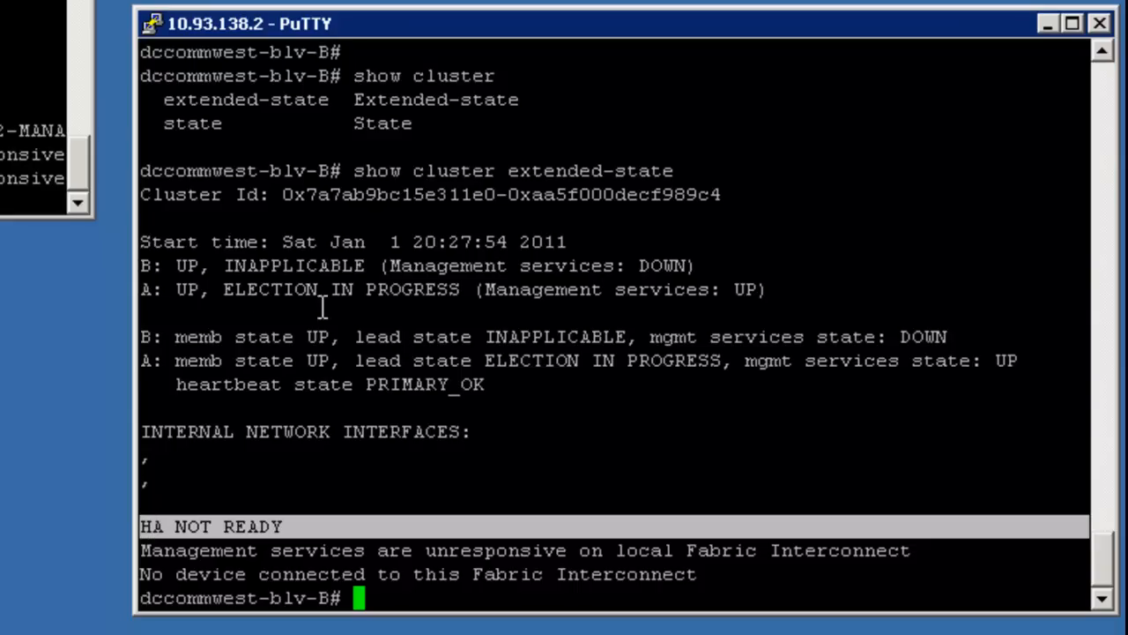
{"action": "double_click", "coordinate": [188, 265]}
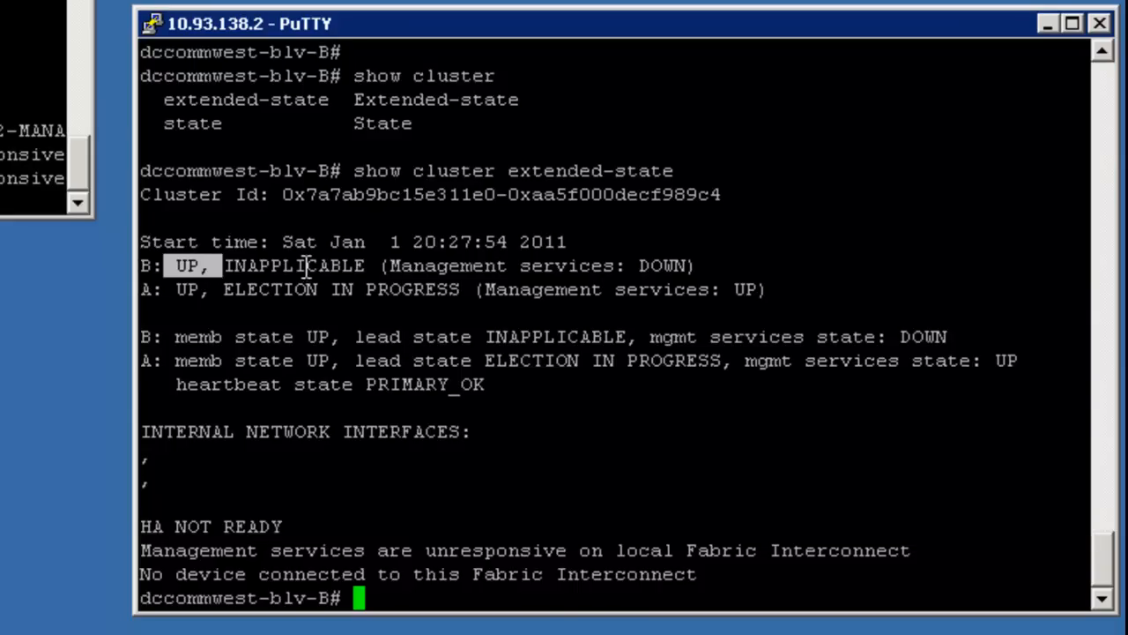